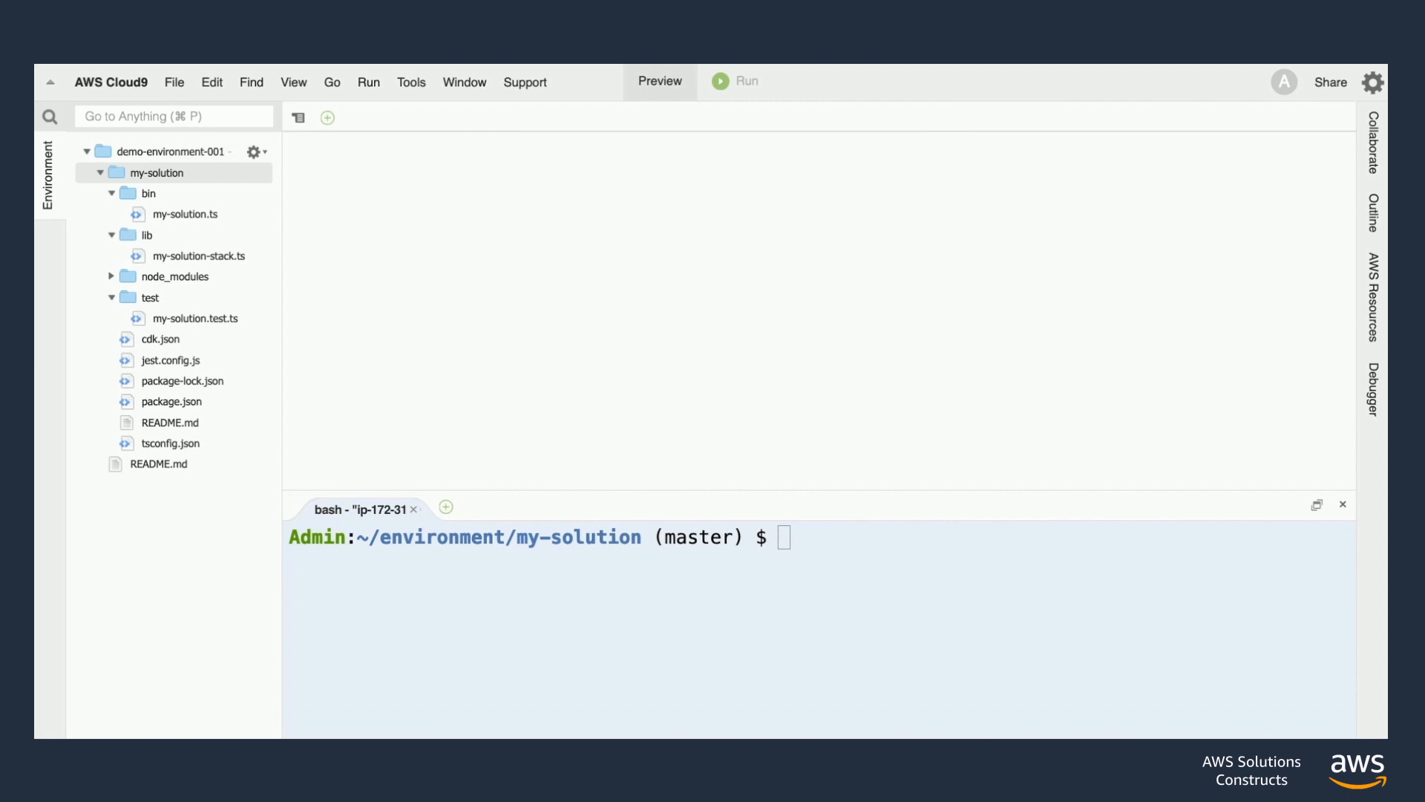
- Bring up my-solution-stack.ts from my-solution/lib to view the CloudFrontToS3 construct code
click(156, 172)
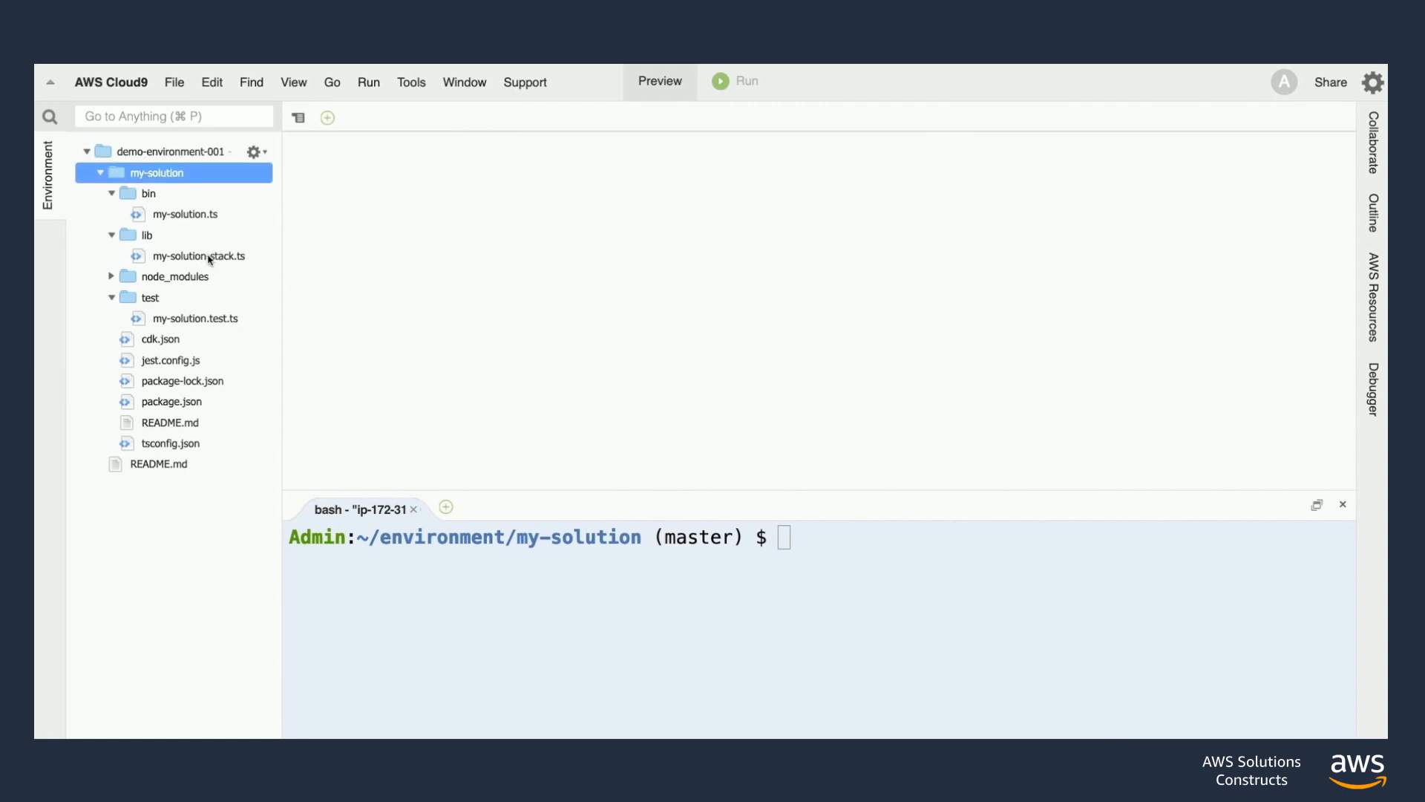
double_click(198, 256)
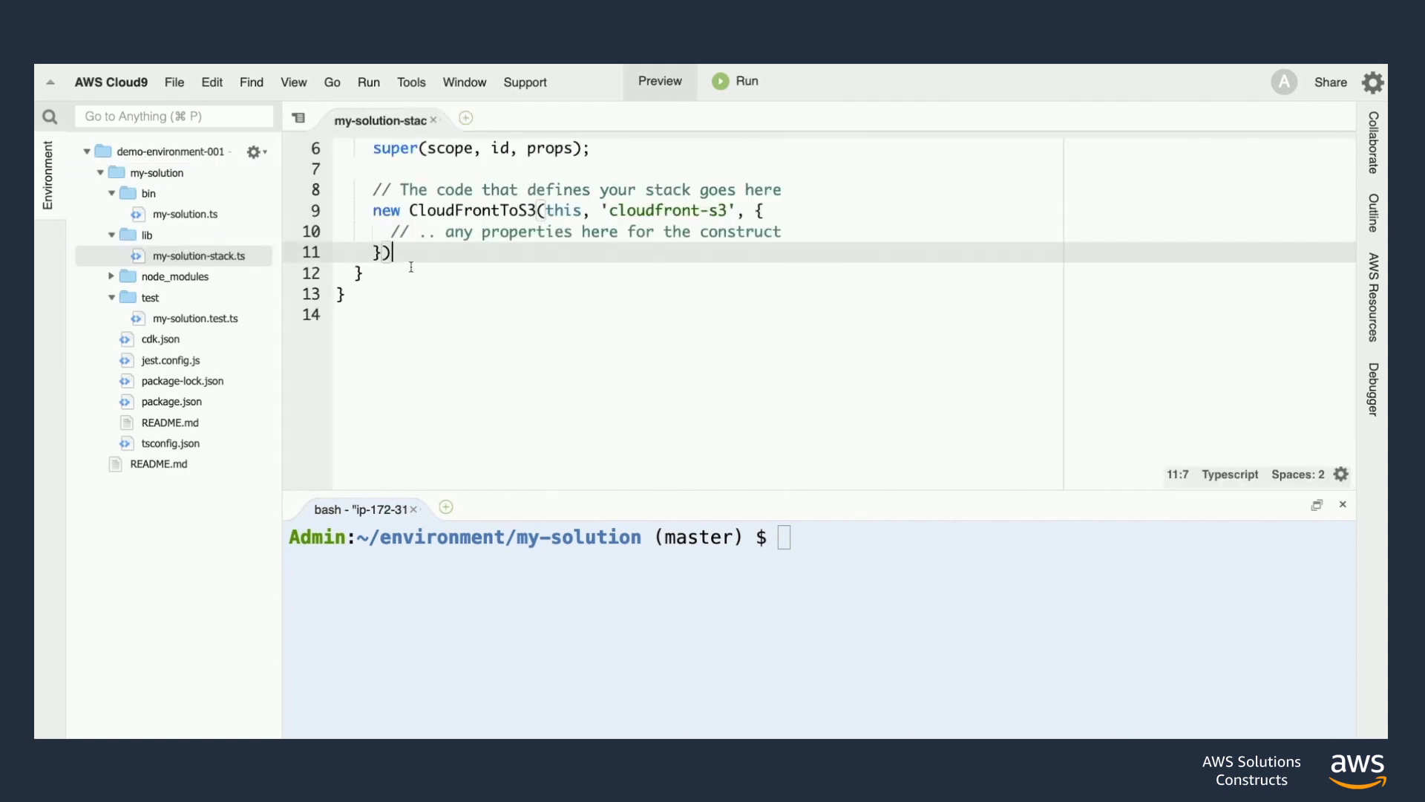
scroll(up, 3)
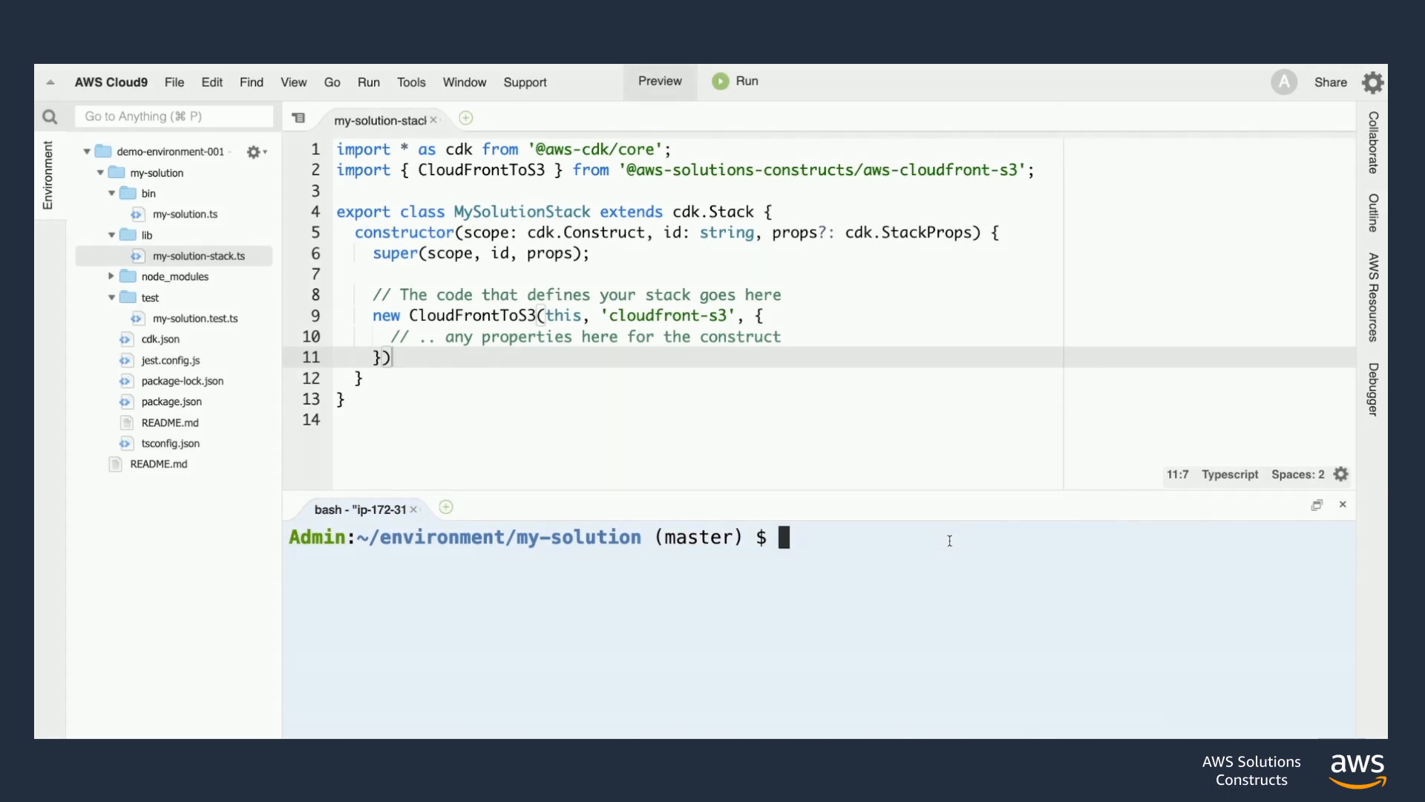
- Compile the project with npm run build, generating .js and .d.ts files
text(npm run build)
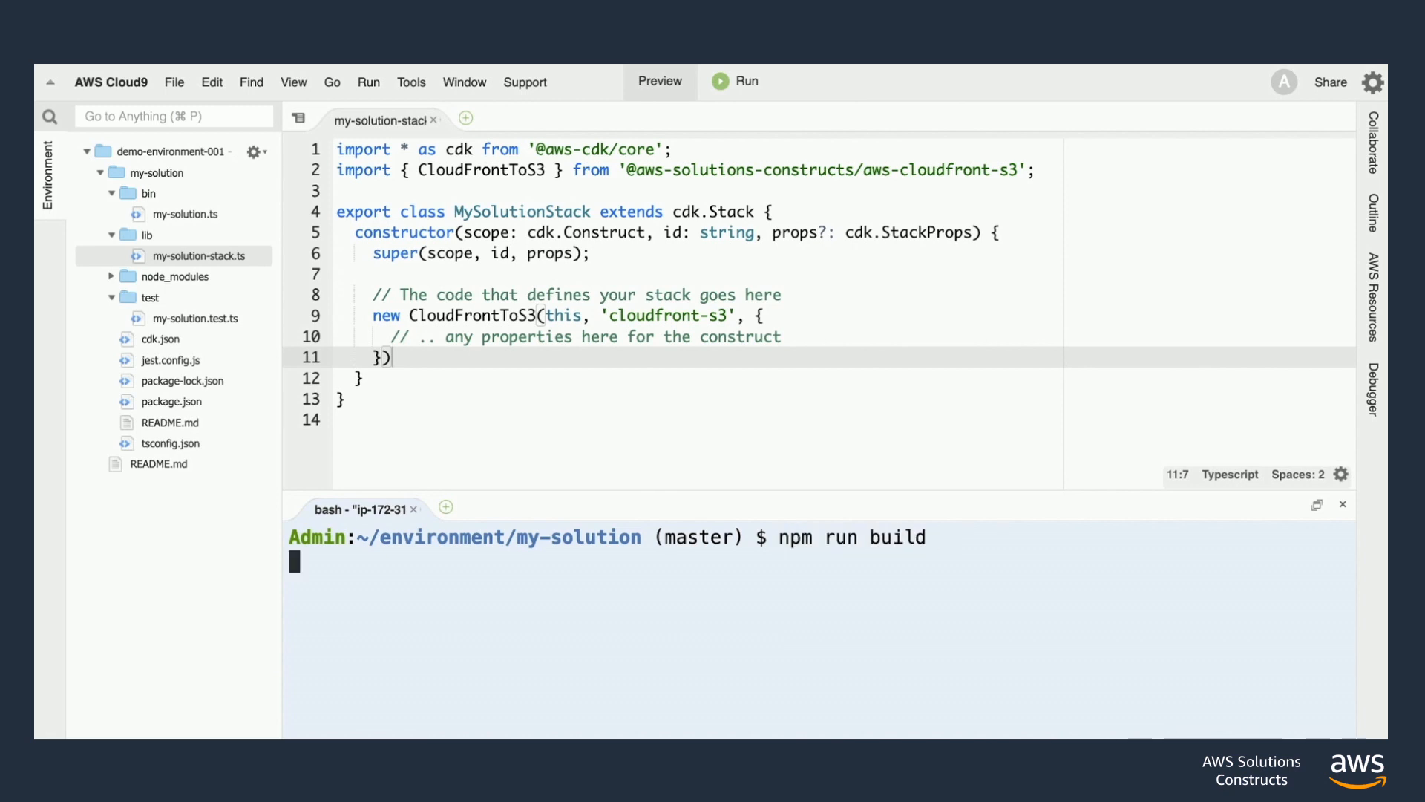
key(Return)
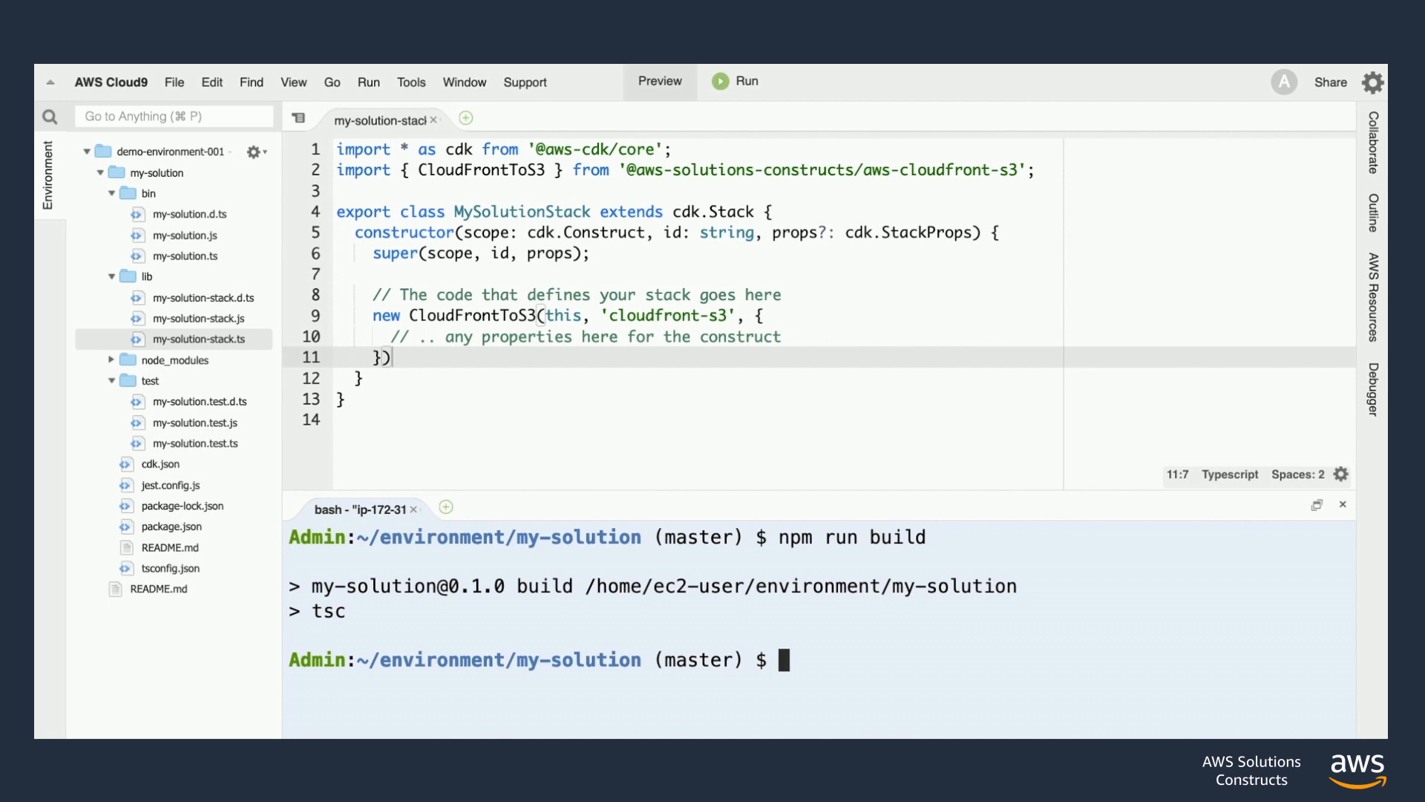
- Synthesize the stack with cdk synth and scroll through the printed CloudFormation template
text(cdk synt)
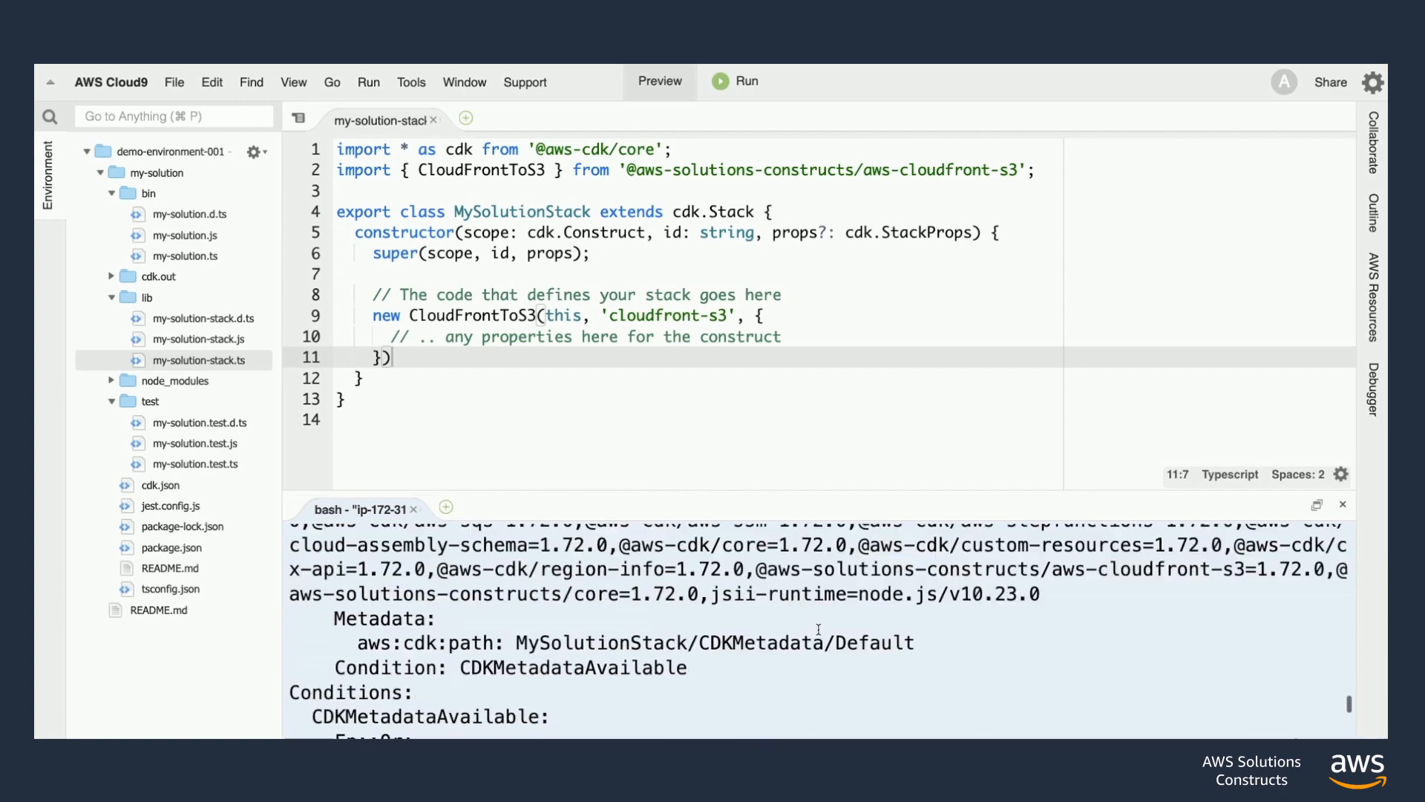
scroll(down, 3)
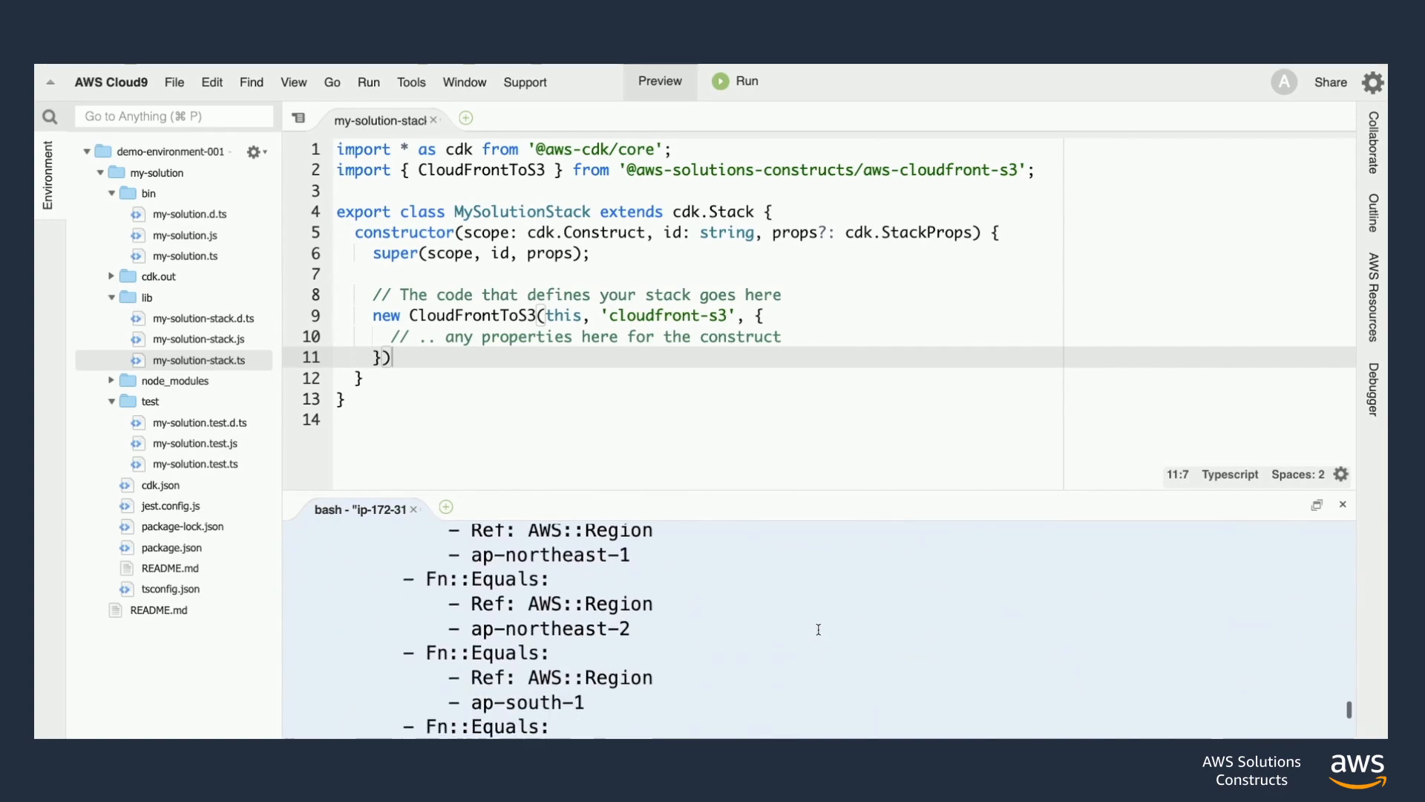
scroll(down, 3)
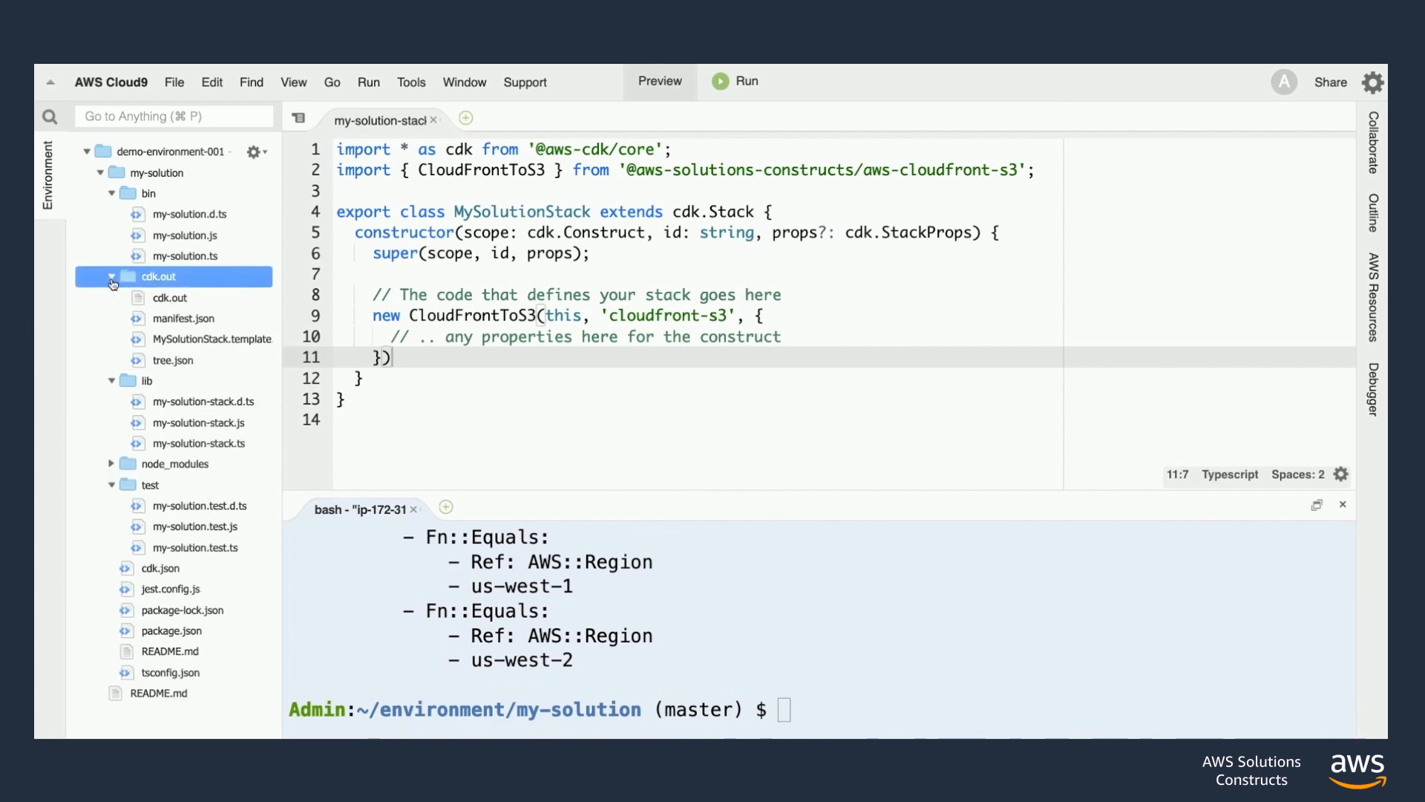
- Review MySolutionStack.template.json's S3 and CloudFront resources from cdk.out, then close it
click(221, 339)
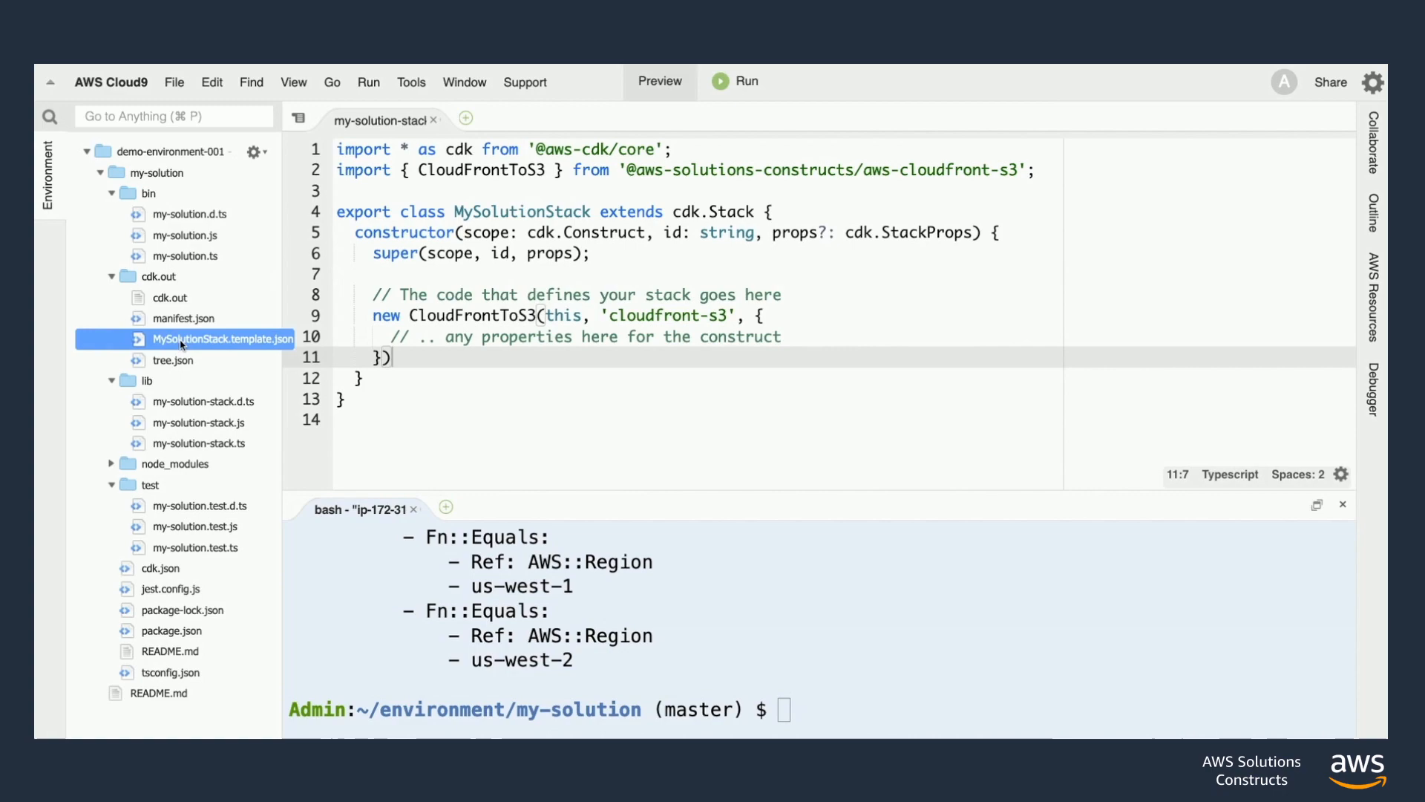
double_click(221, 339)
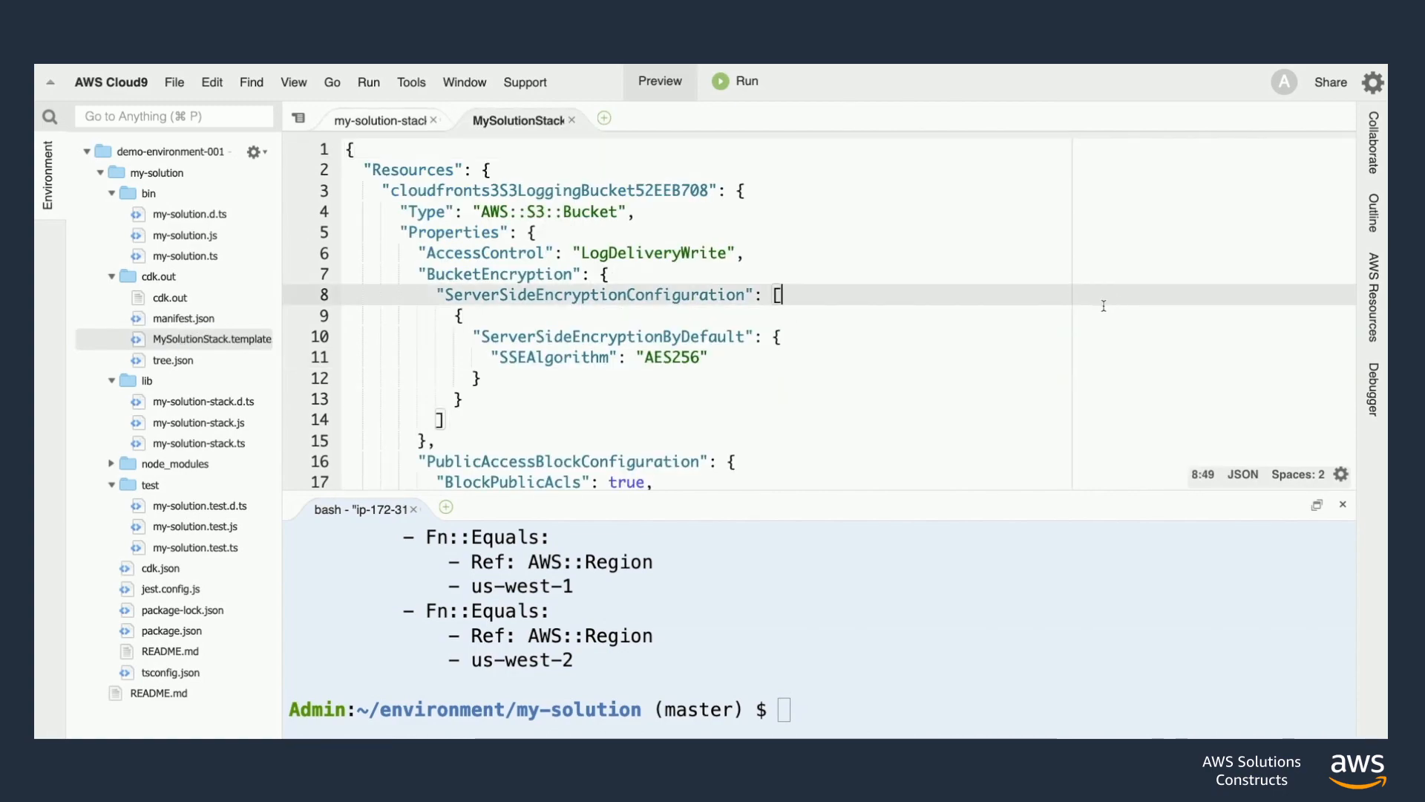
scroll(down, 3)
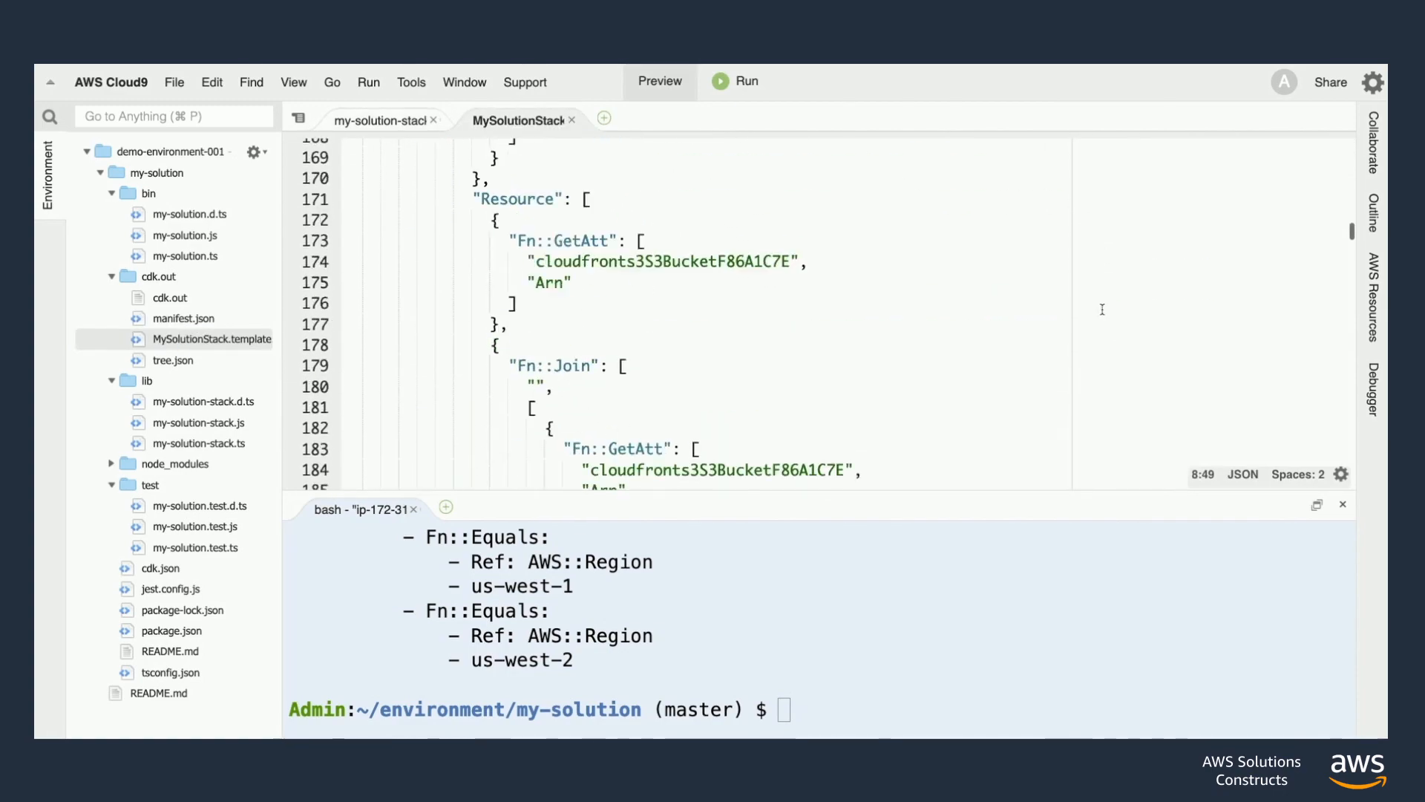
scroll(down, 3)
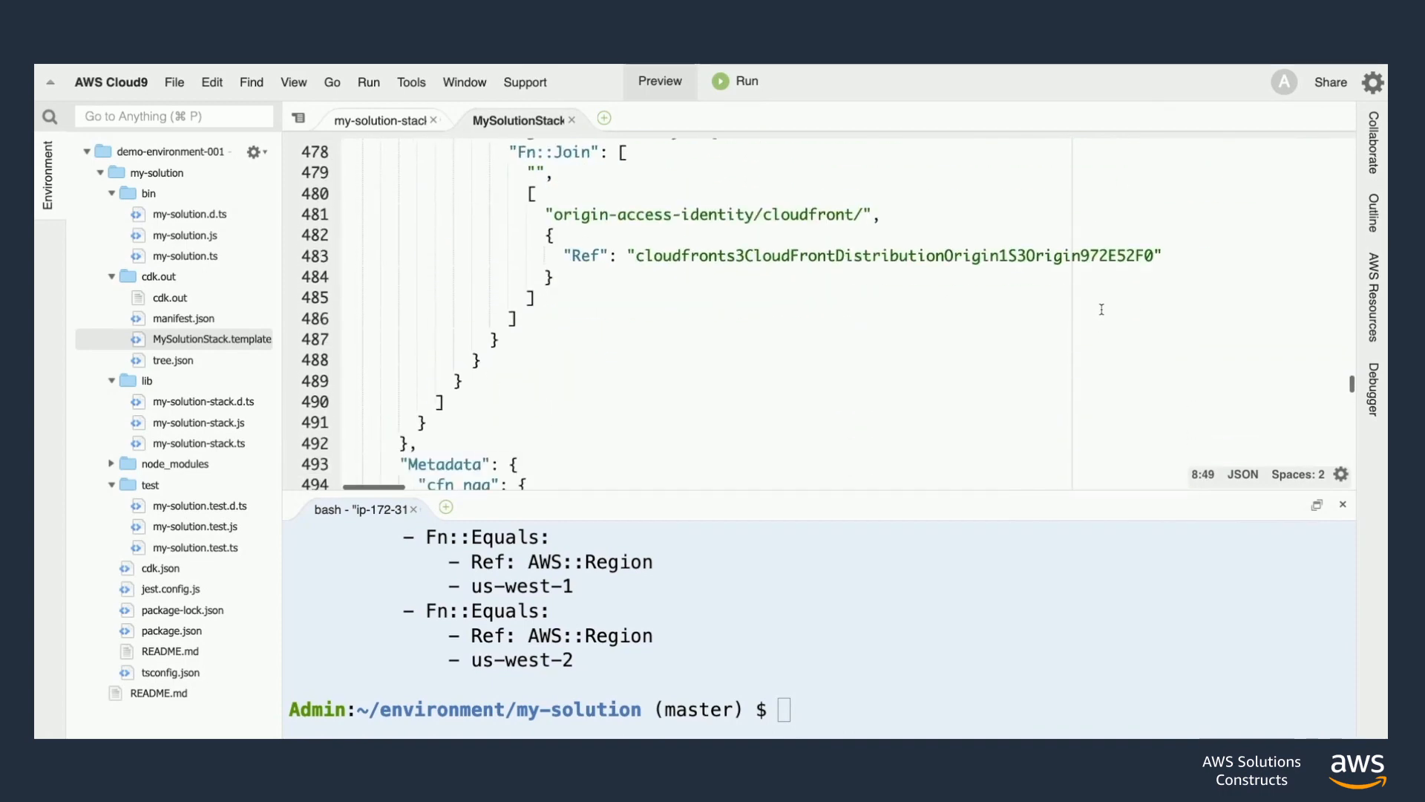
scroll(down, 3)
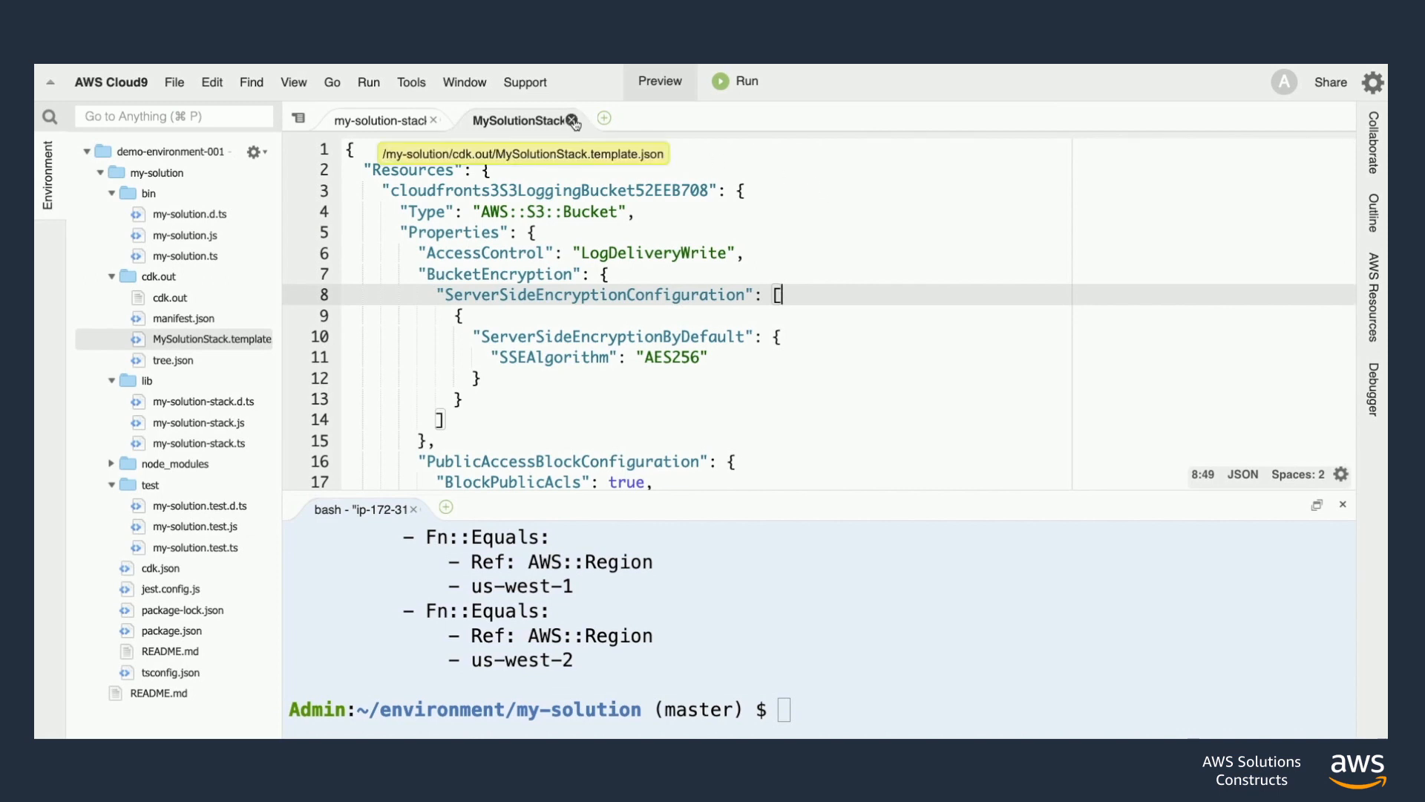
click(573, 119)
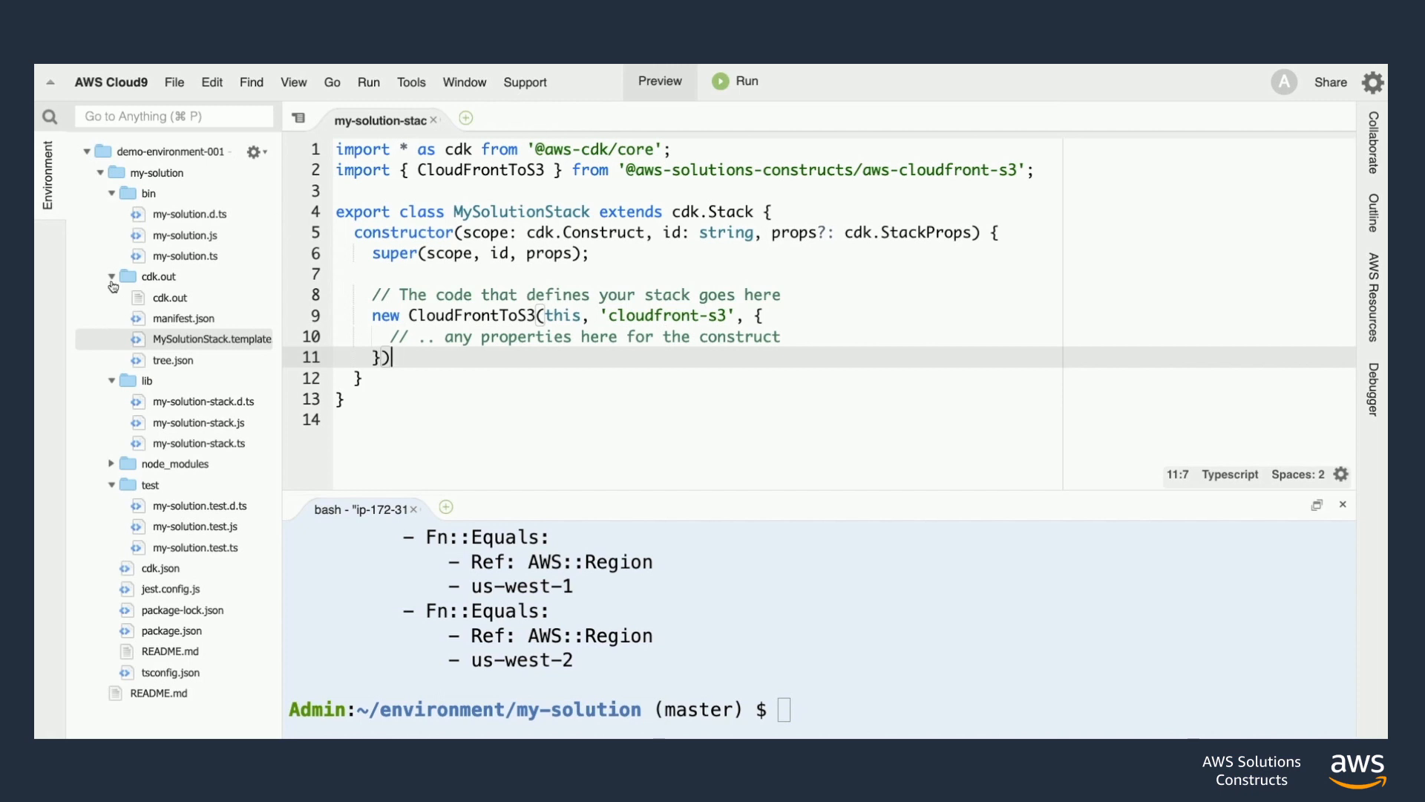
- Collapse cdk.out and run cdk diff to list the new IAM, S3, Lambda and CloudFront resources
click(111, 276)
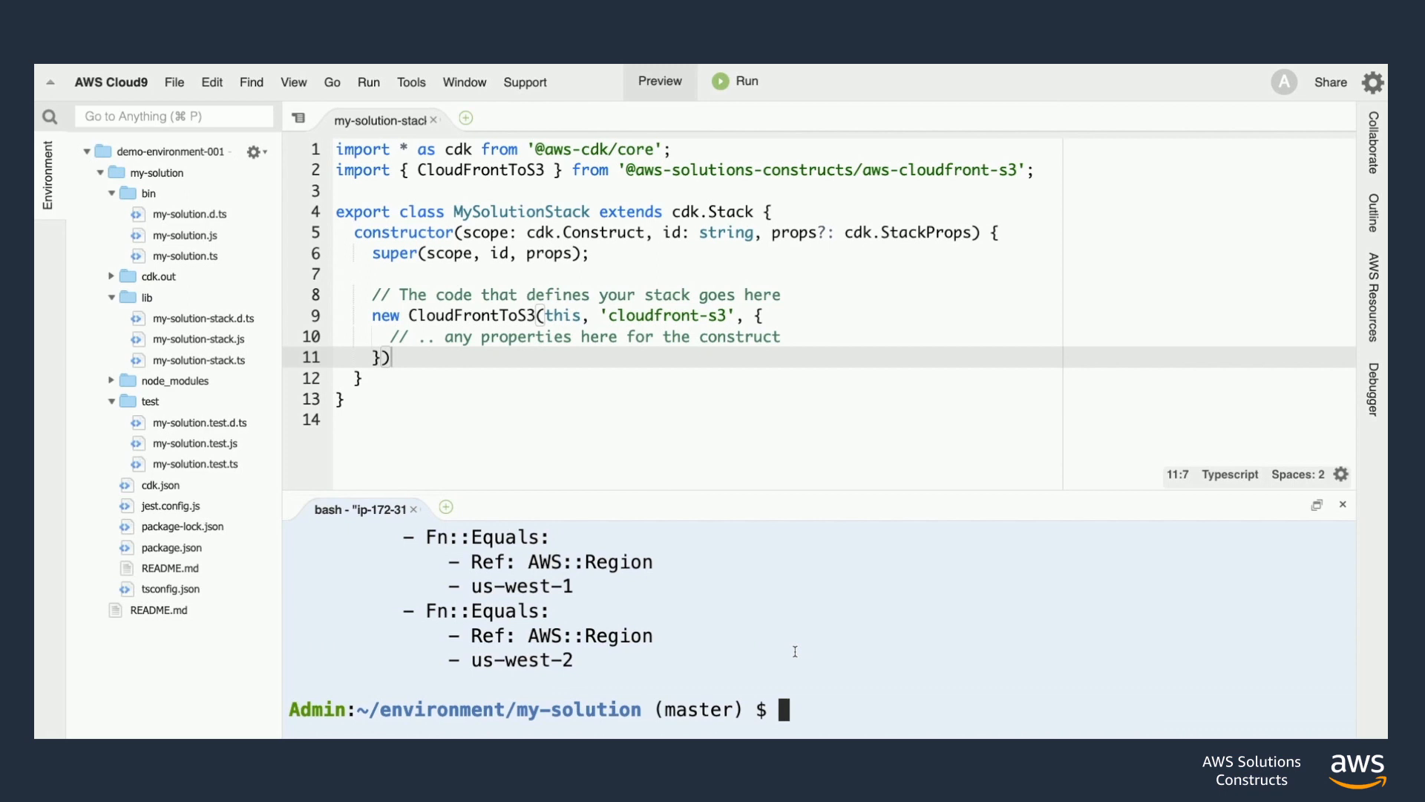
text(cdk diff)
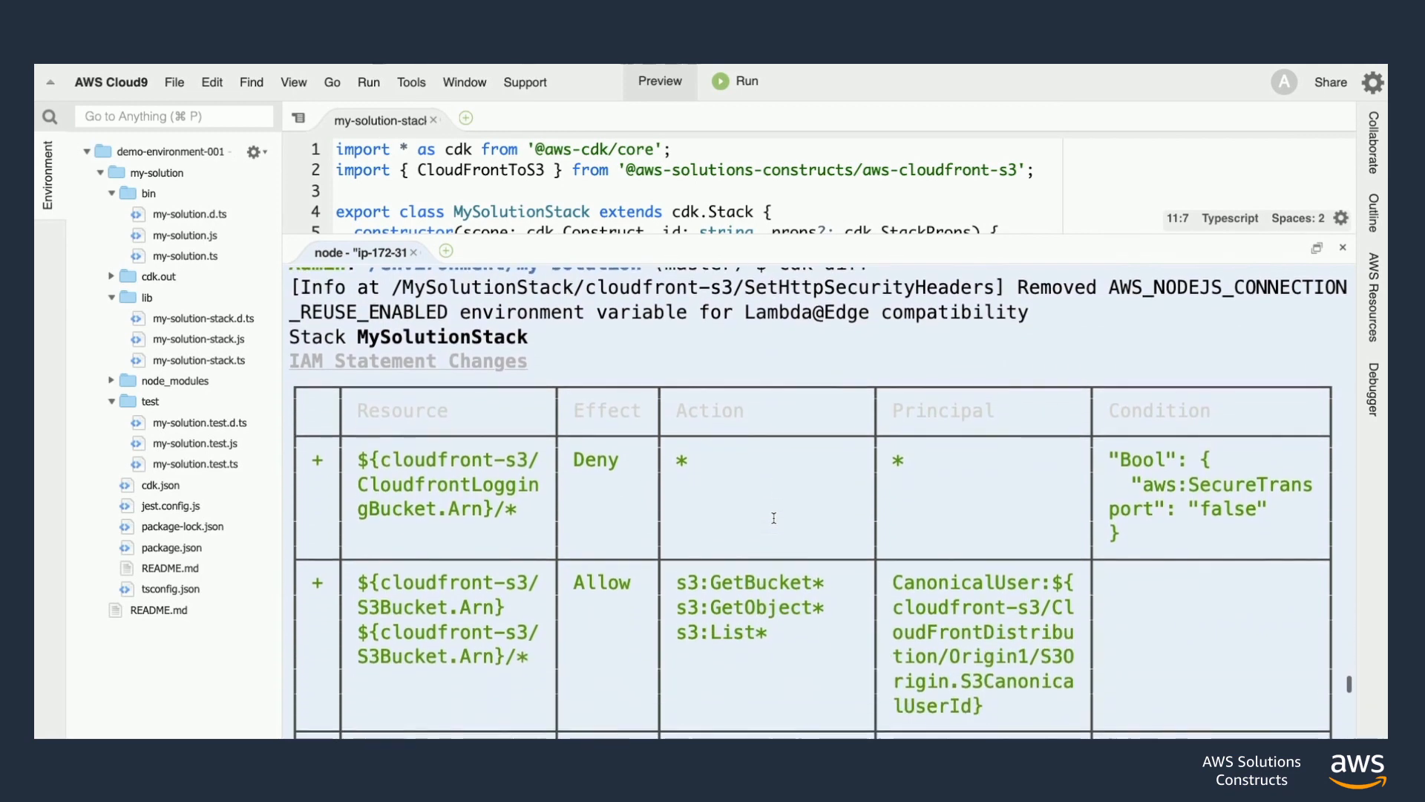
scroll(down, 3)
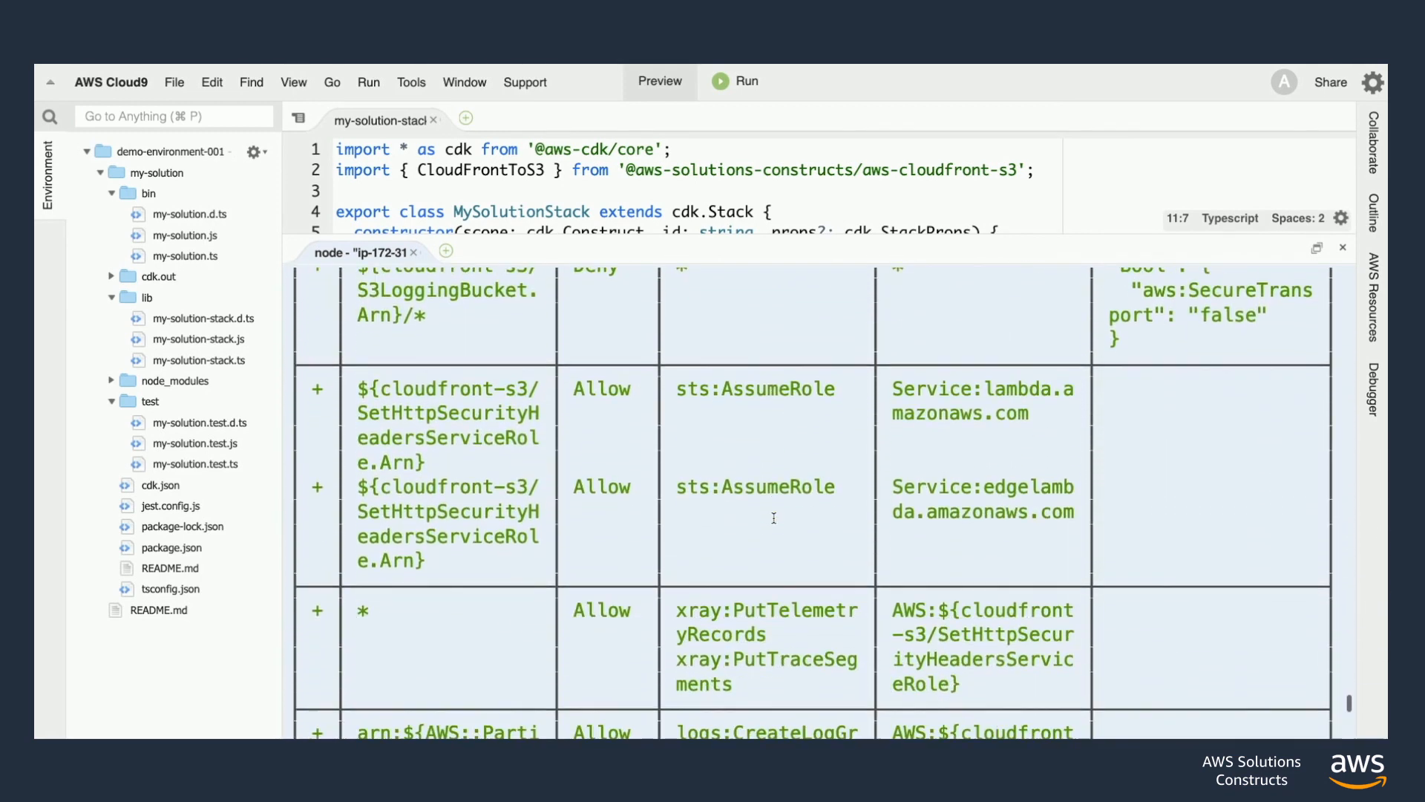
scroll(up, 3)
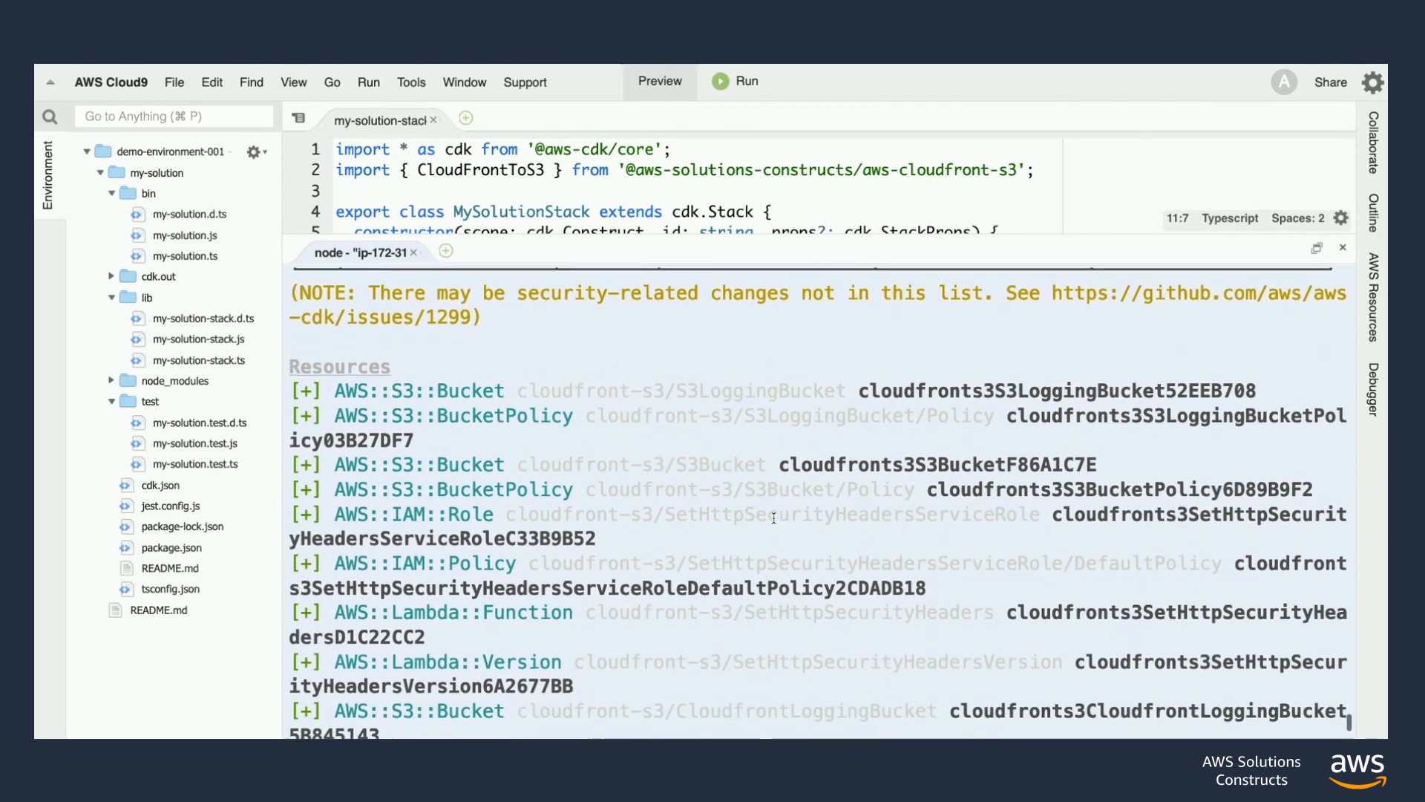
scroll(down, 3)
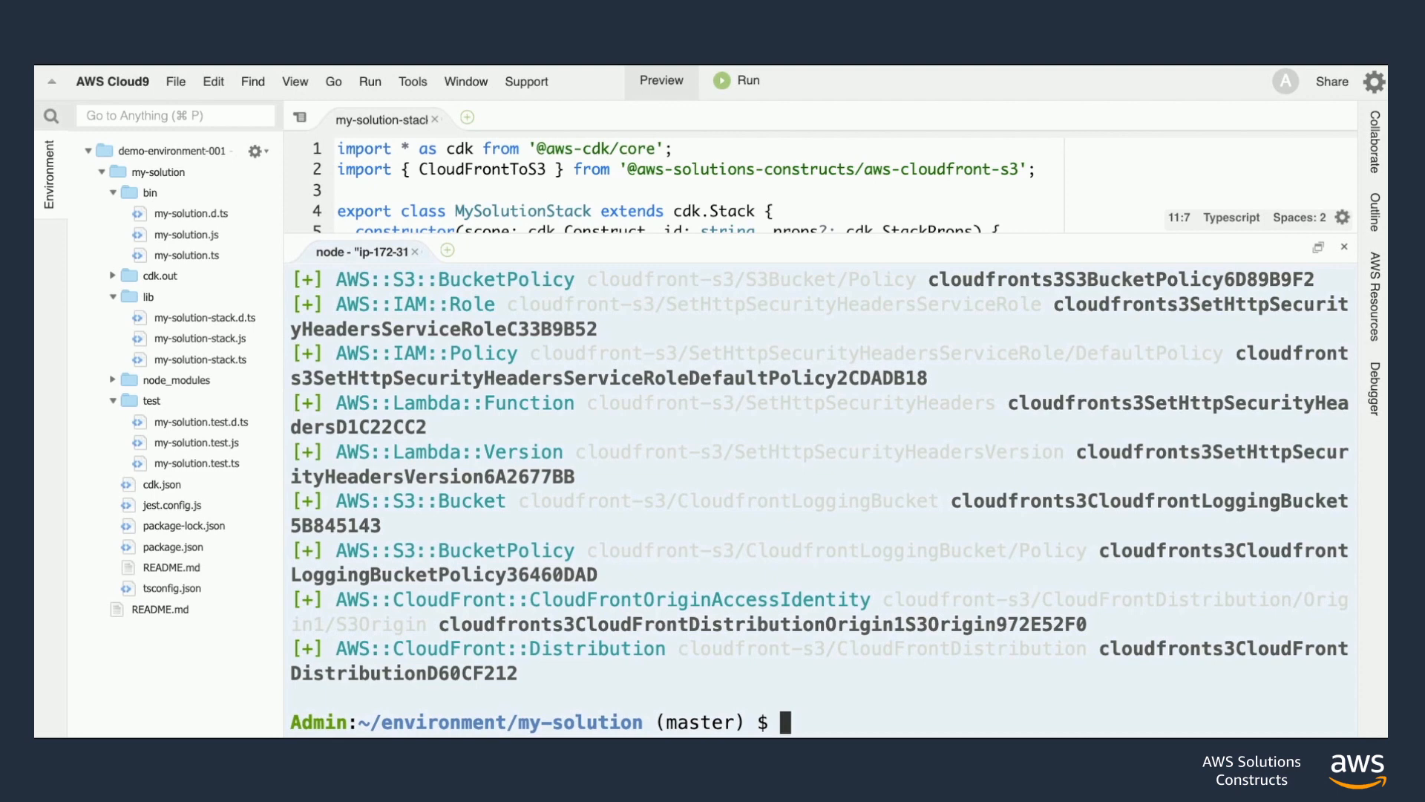
- Start cdk deploy for MySolutionStack and confirm the changes with y
text(cdk)
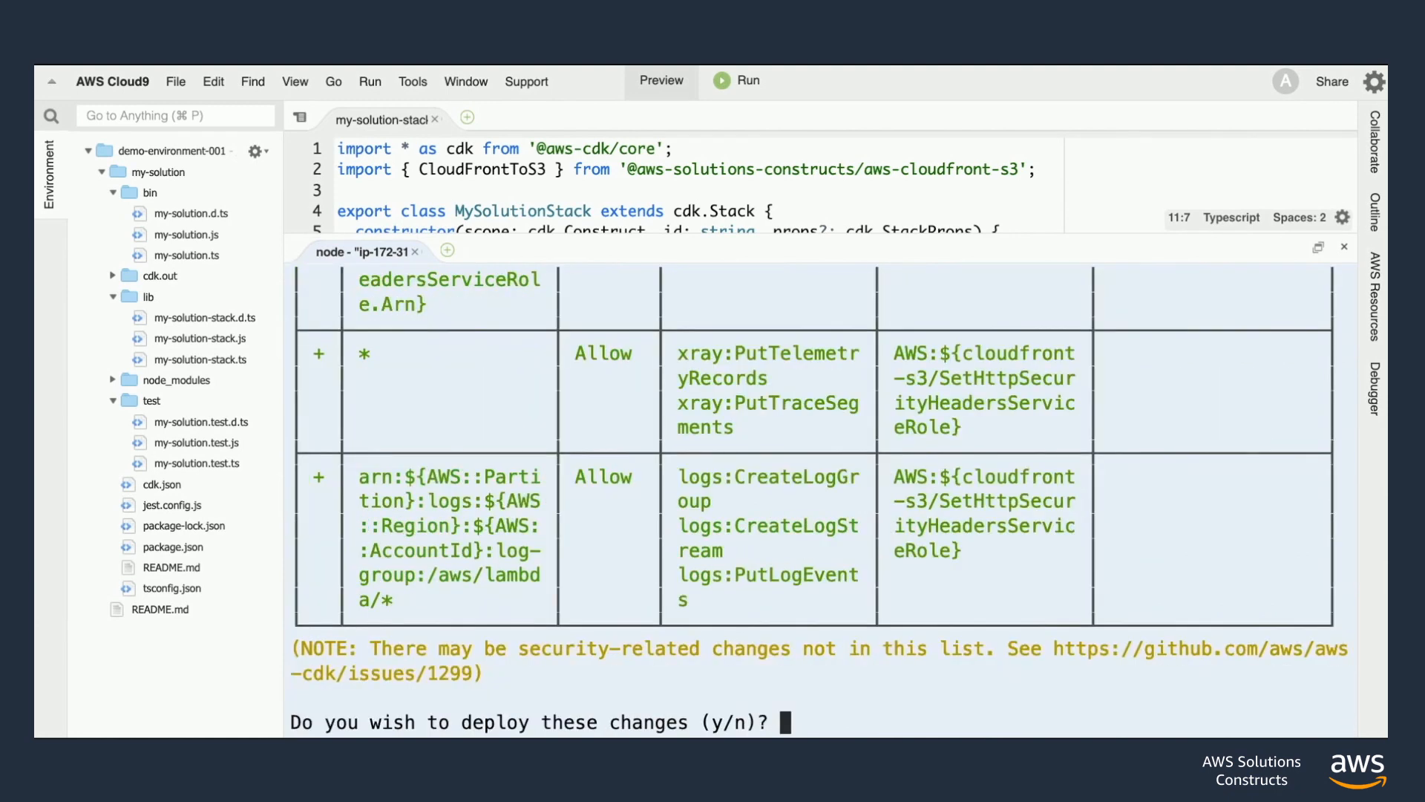
text(y)
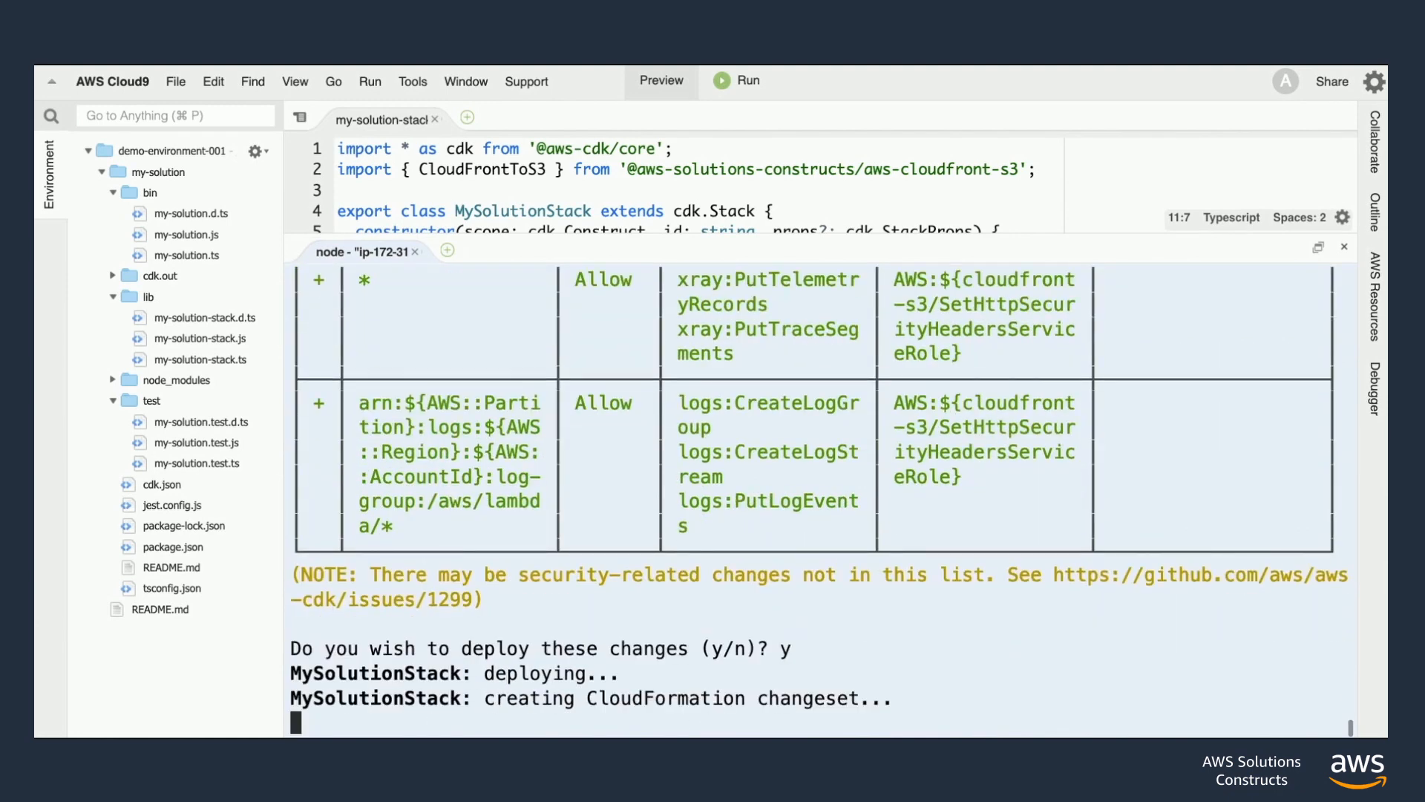